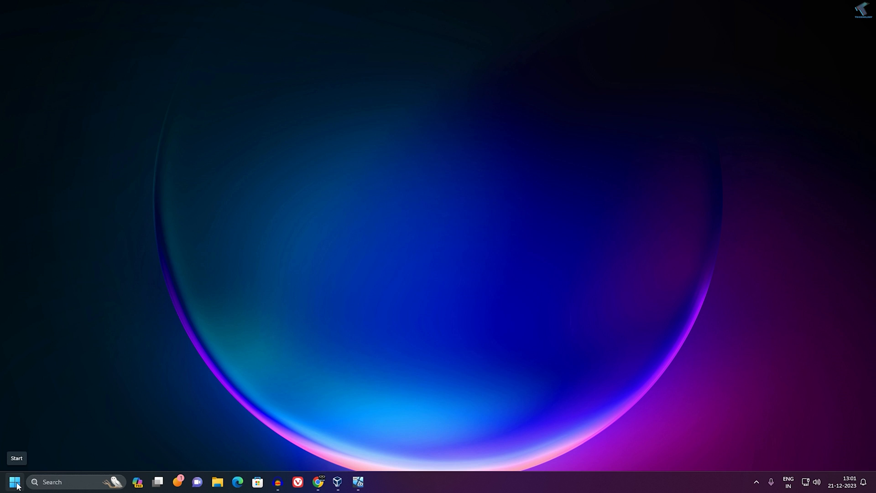
Open Windows Settings from the Start menu and go to Privacy & security, Windows Security
right_click(10, 482)
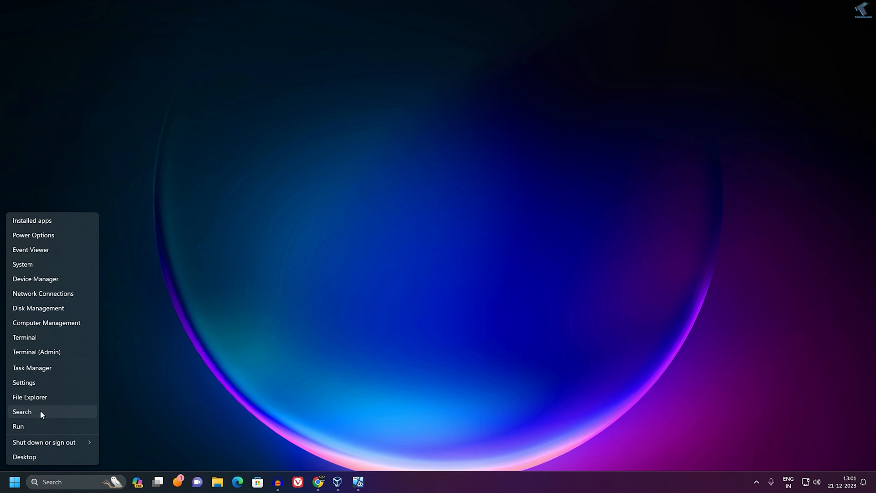
left_click(25, 383)
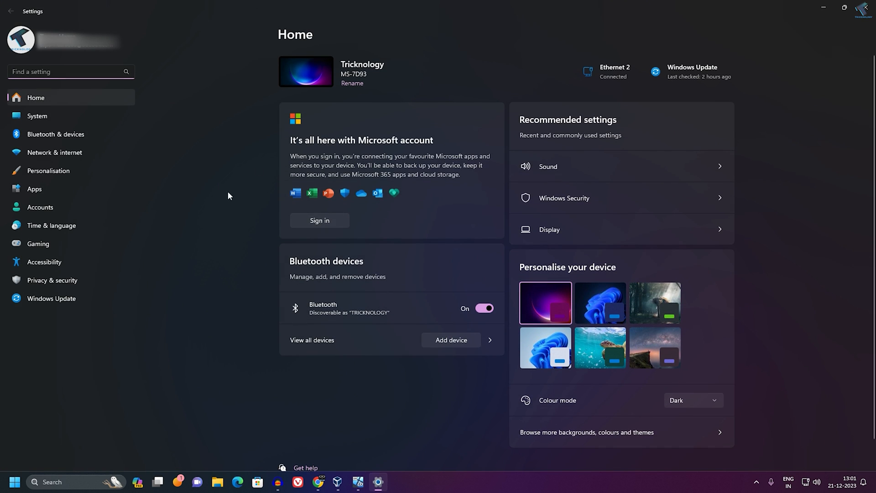
mouse_move(52, 280)
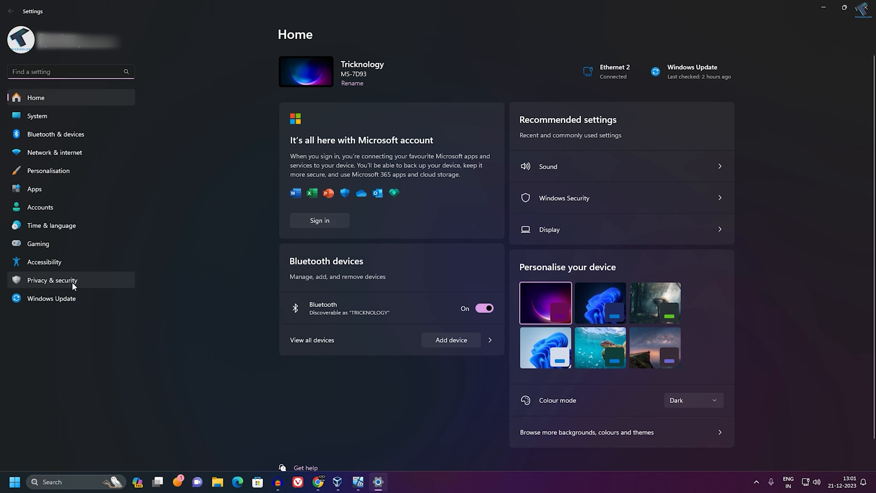
left_click(52, 279)
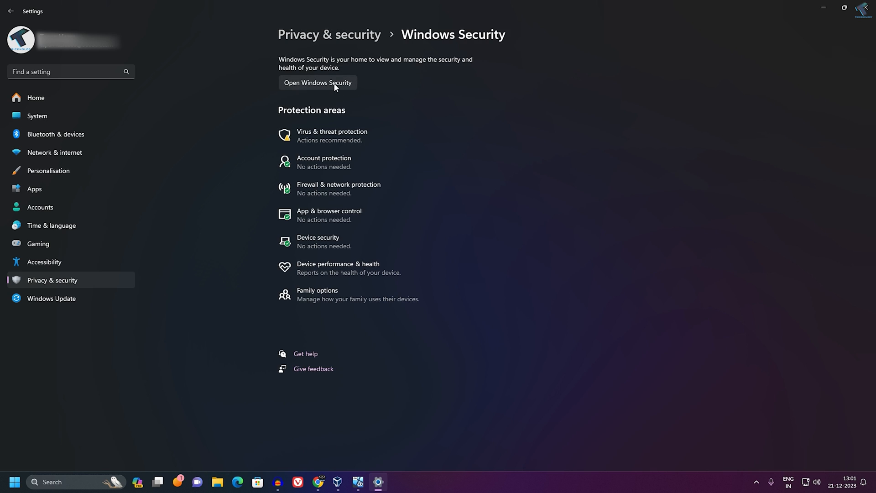
Launch Windows Security and go to App & browser control's Reputation-based protection settings
left_click(318, 82)
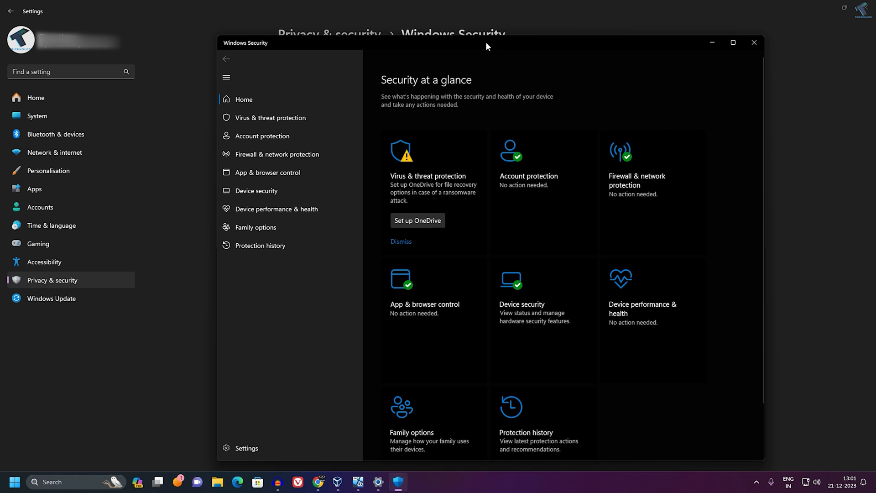
mouse_move(277, 155)
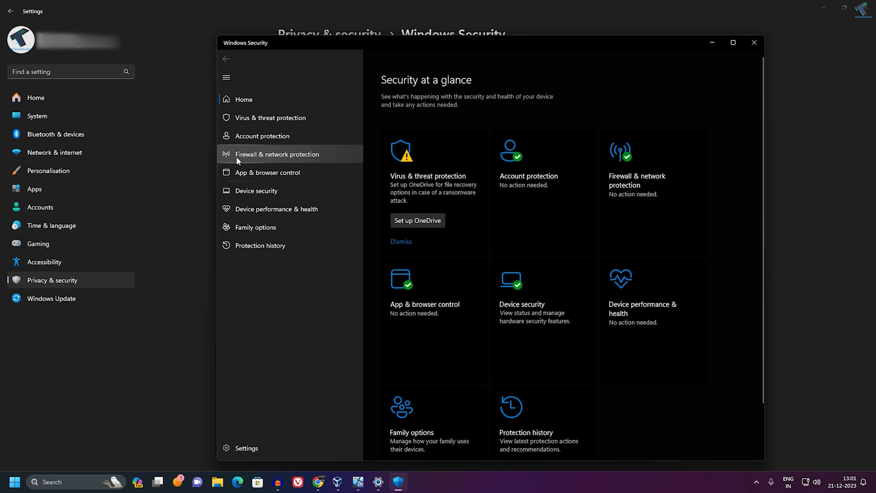
mouse_move(277, 180)
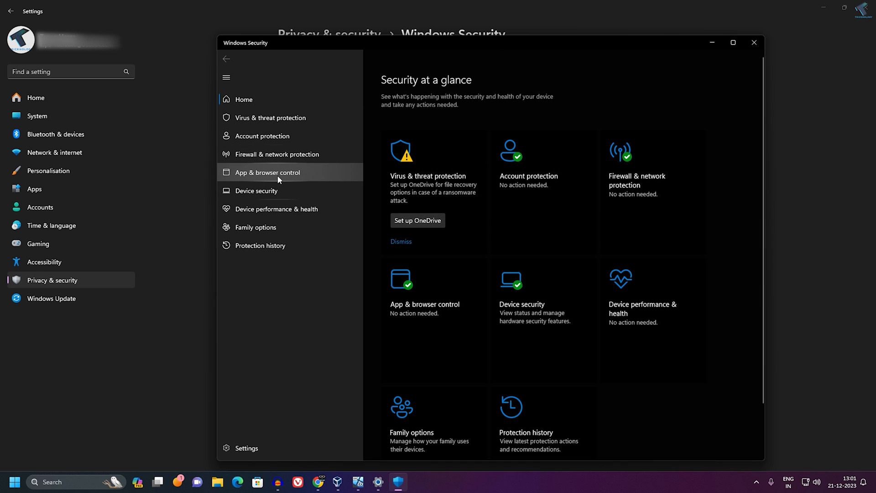
left_click(268, 172)
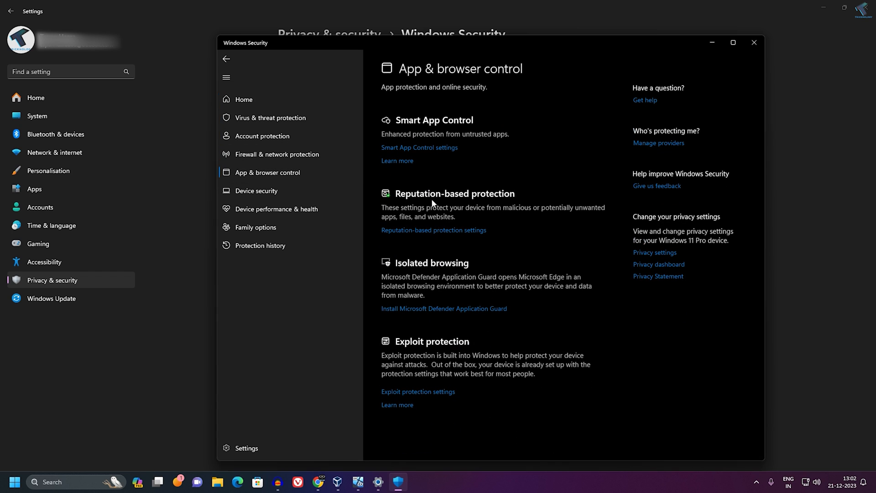
mouse_move(457, 202)
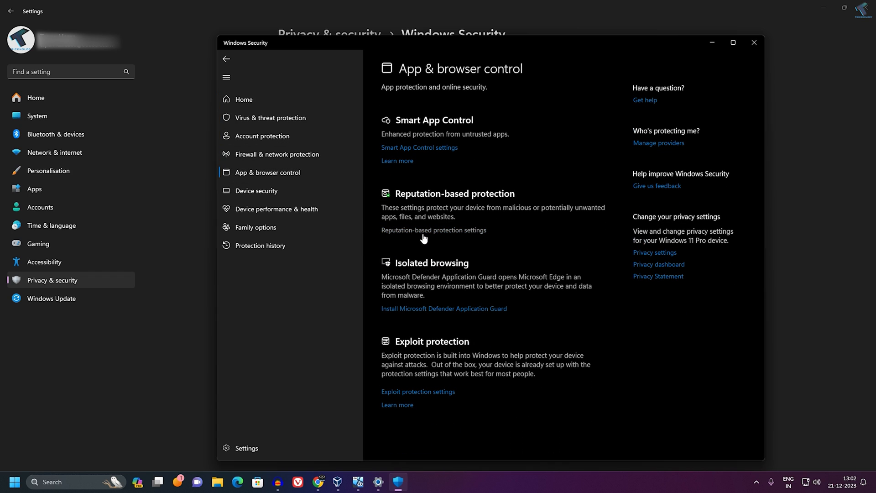
left_click(434, 229)
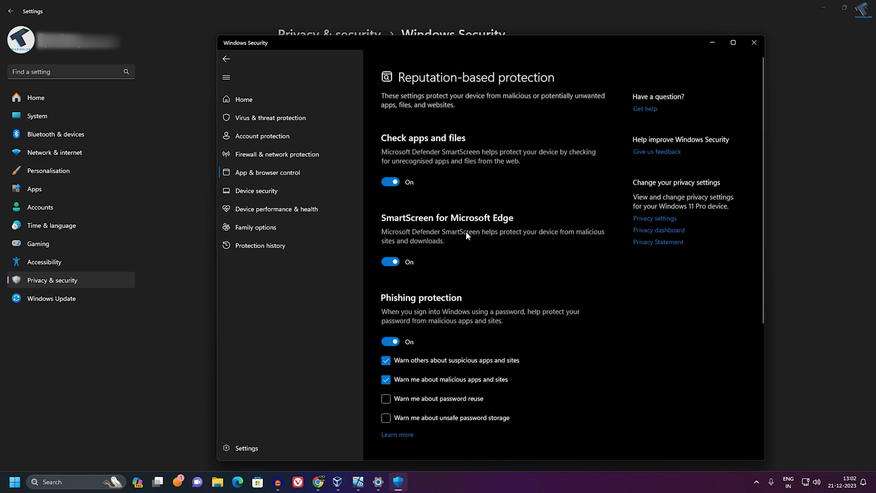
Toggle SmartScreen for Microsoft Edge off and back on, then switch to Microsoft Edge
scroll("down", 3)
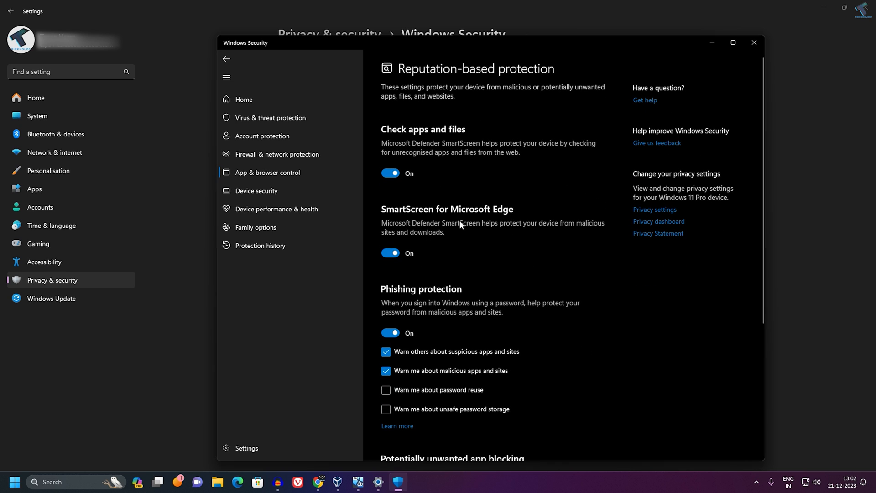
mouse_move(441, 218)
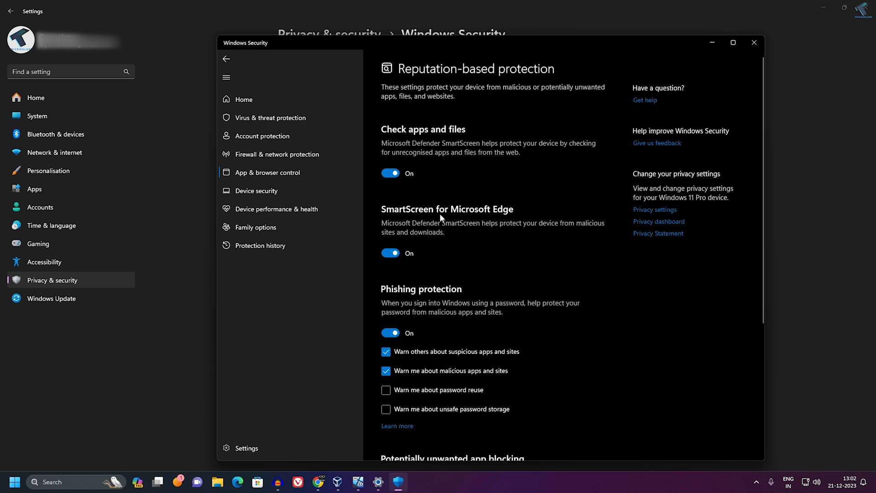
mouse_move(422, 264)
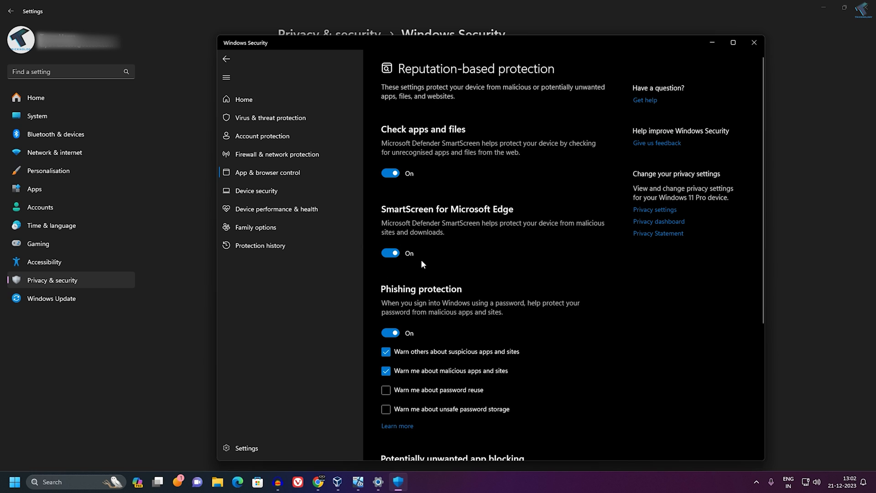
left_click(391, 253)
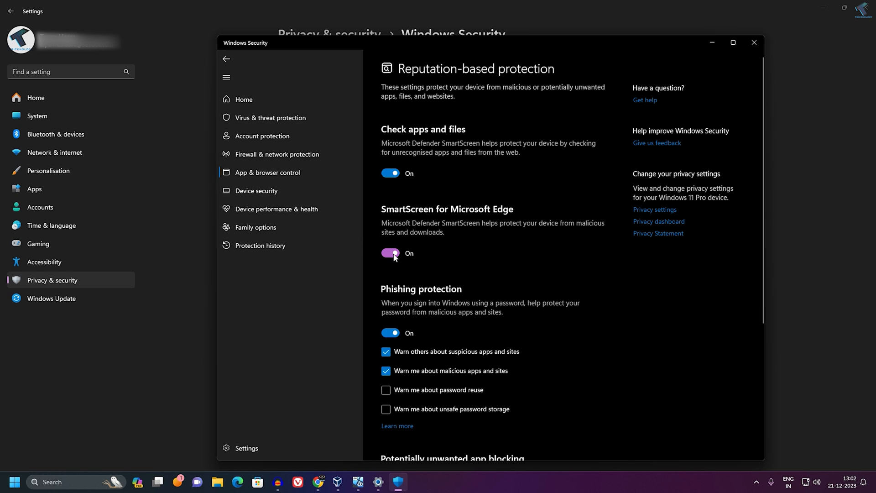
left_click(391, 254)
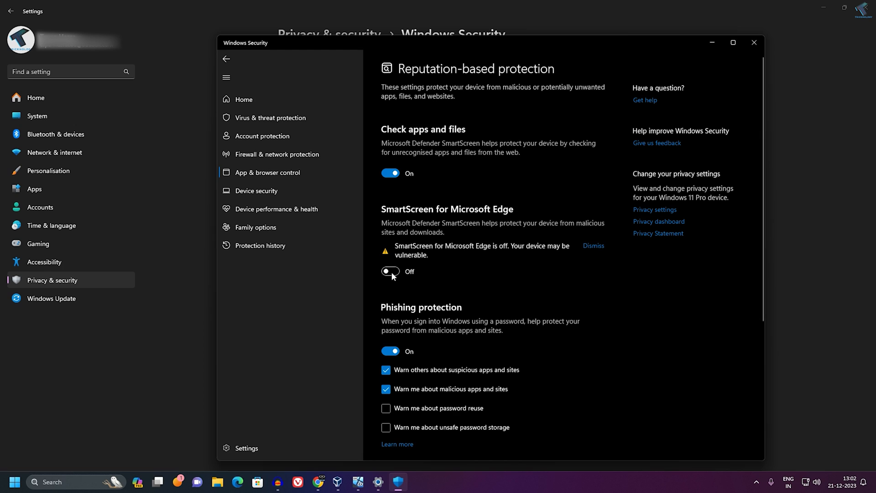
left_click(390, 271)
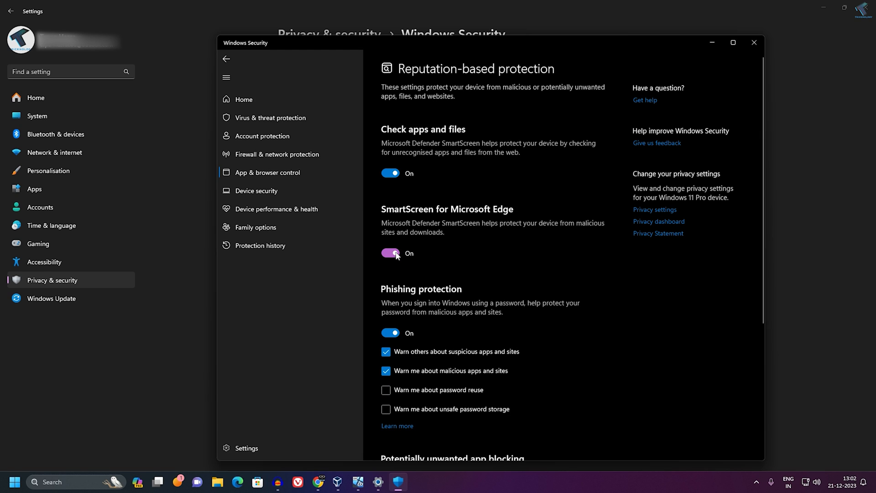
left_click(391, 253)
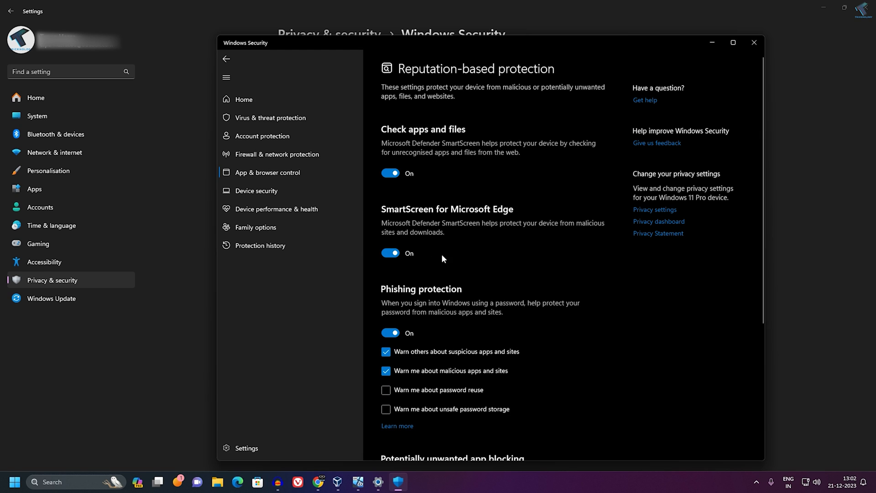
mouse_move(422, 239)
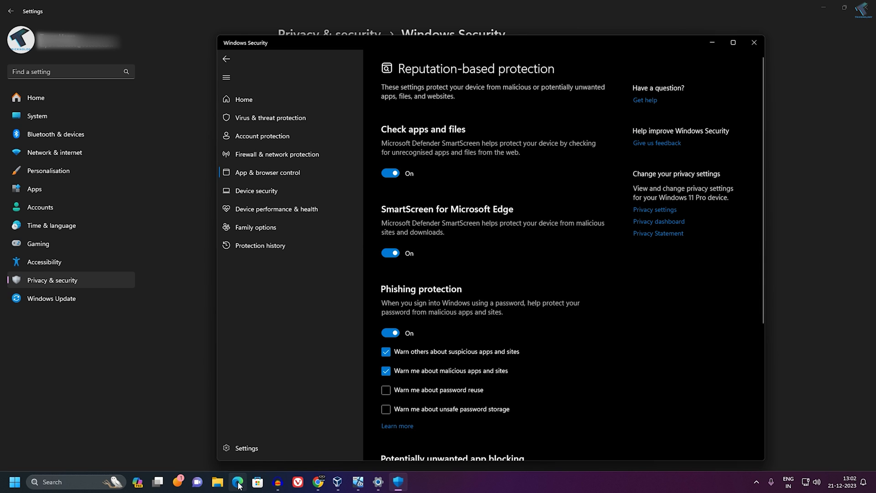
left_click(237, 482)
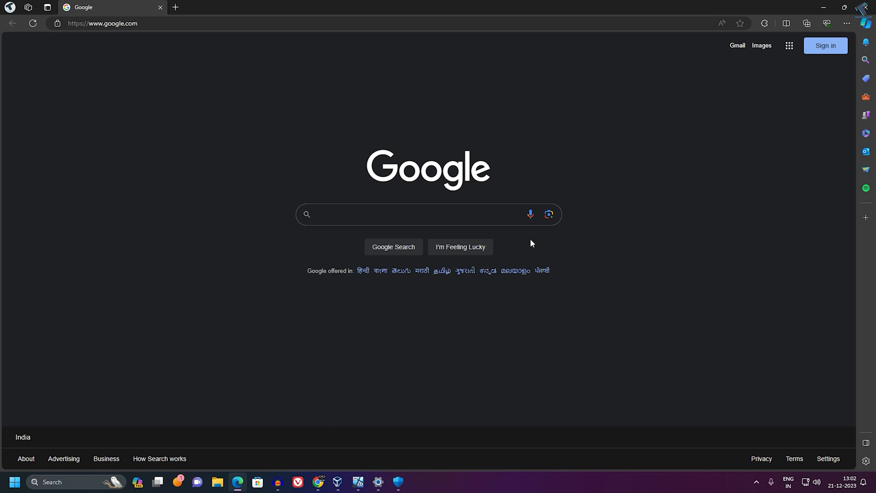
Open Edge Settings from the Settings and more (…) menu
left_click(847, 24)
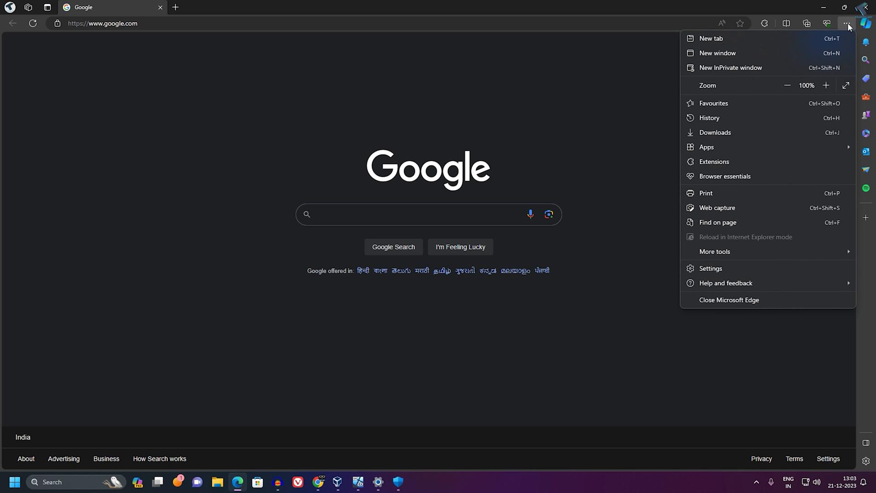
mouse_move(744, 262)
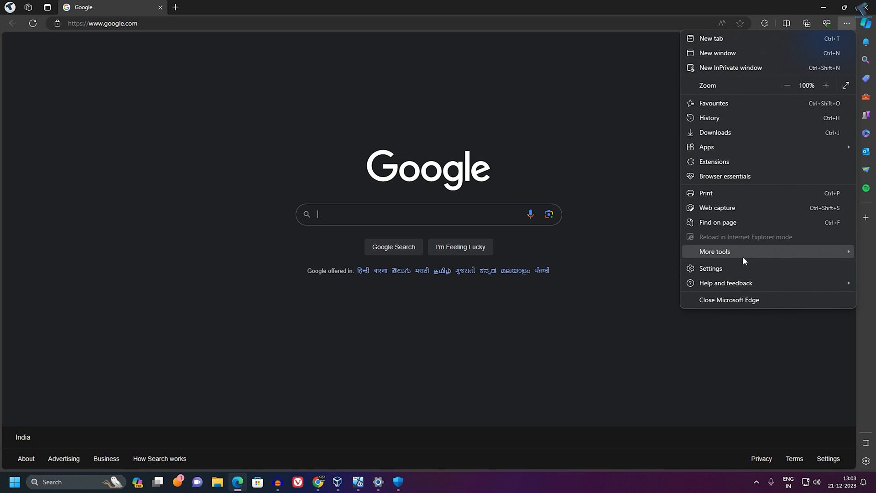
left_click(711, 269)
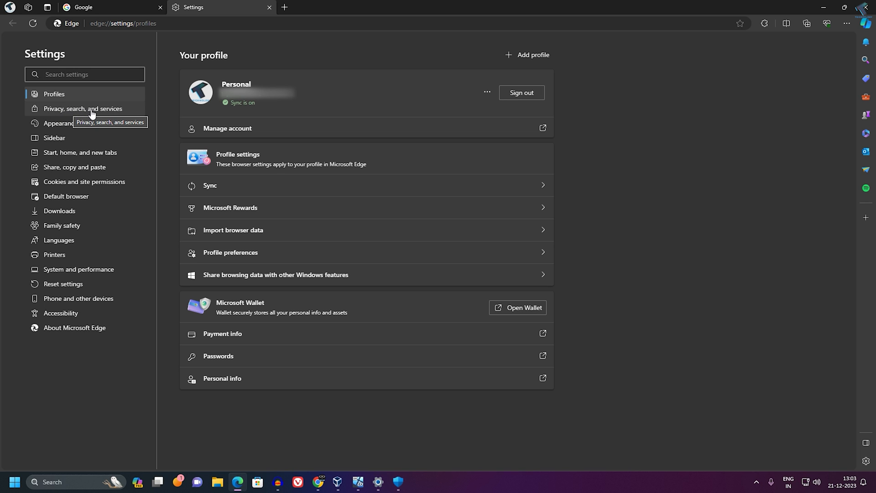
In Privacy, search, and services, toggle Block potentially unwanted apps off and back on
left_click(82, 109)
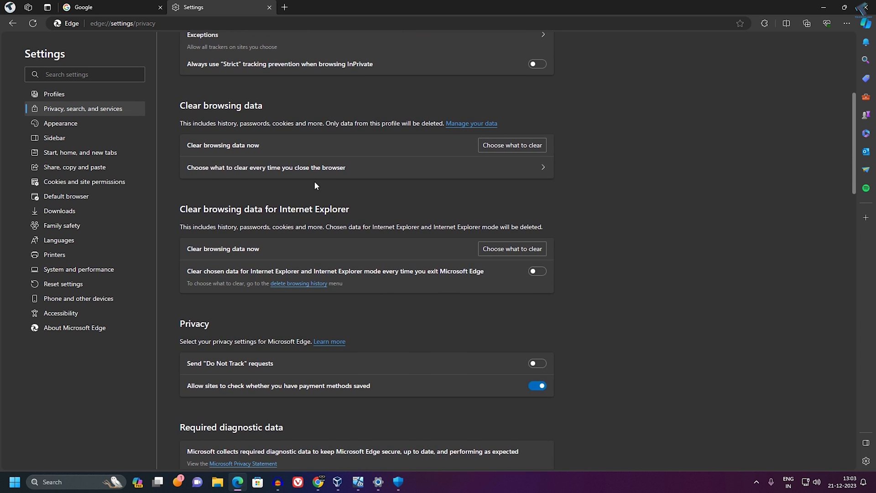
scroll("down", 3)
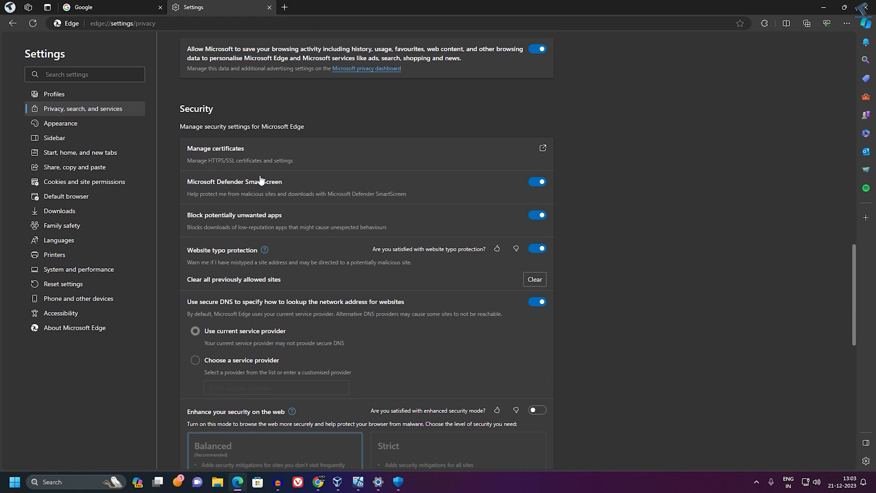
left_click(536, 214)
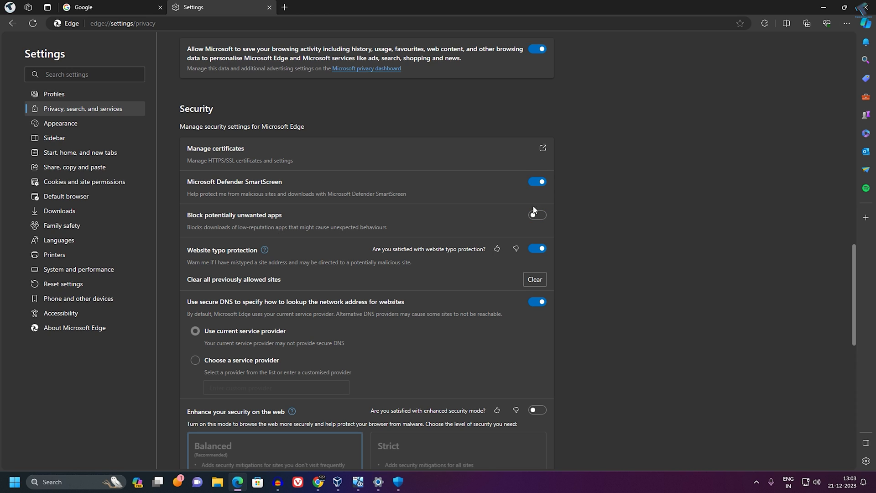
left_click(537, 215)
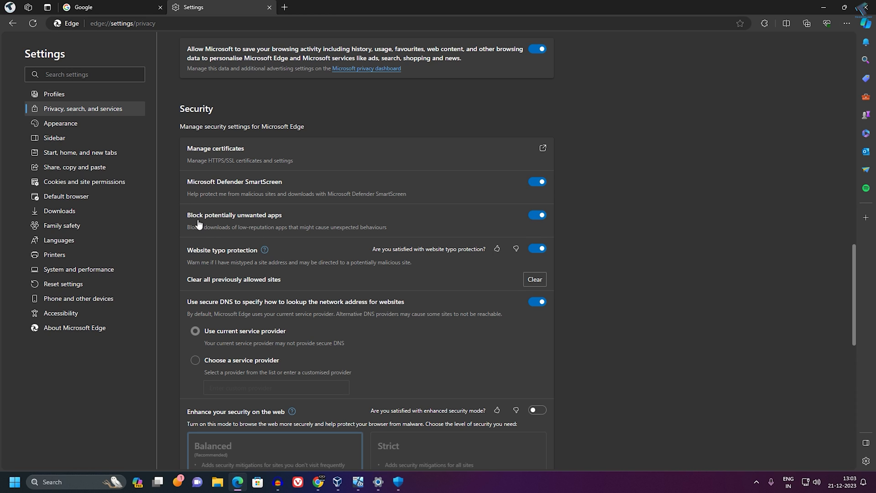
mouse_move(261, 222)
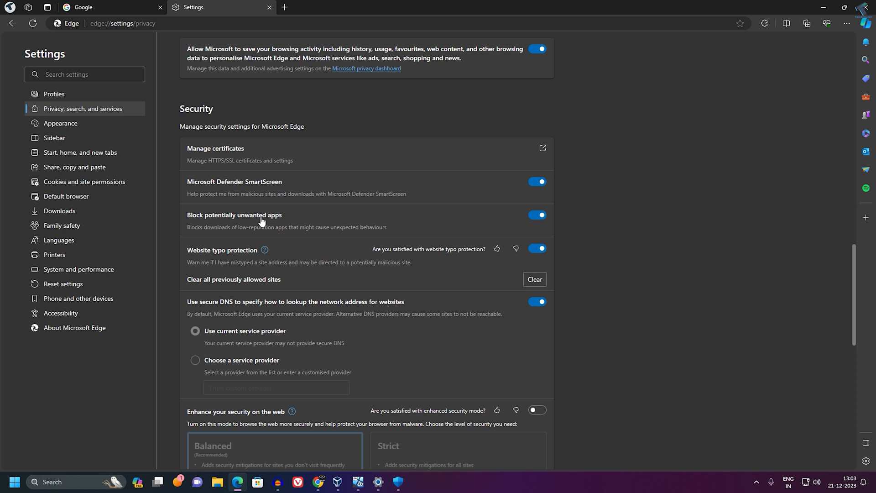